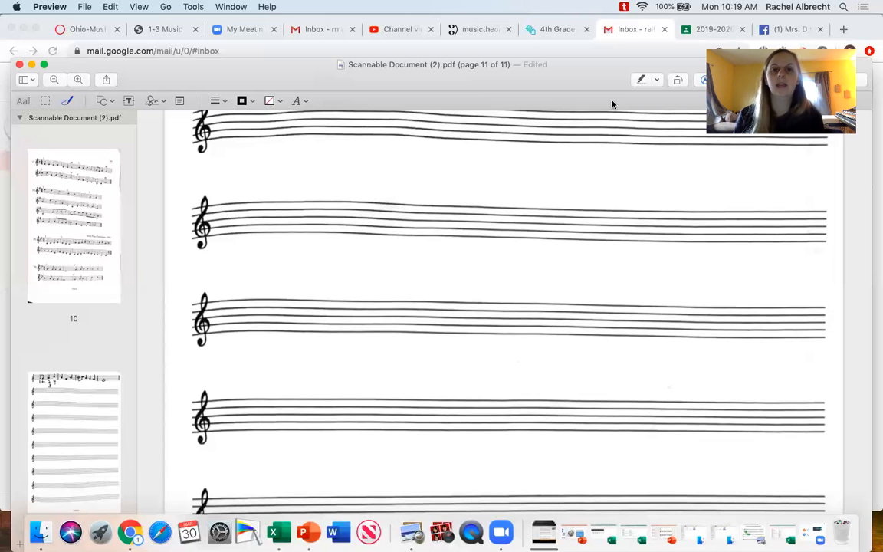
mouse_move(422, 172)
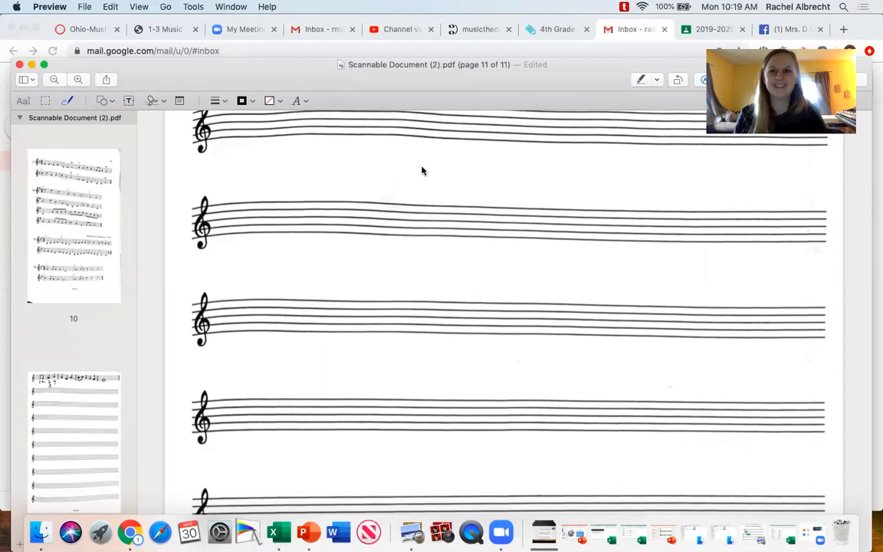
mouse_move(499, 233)
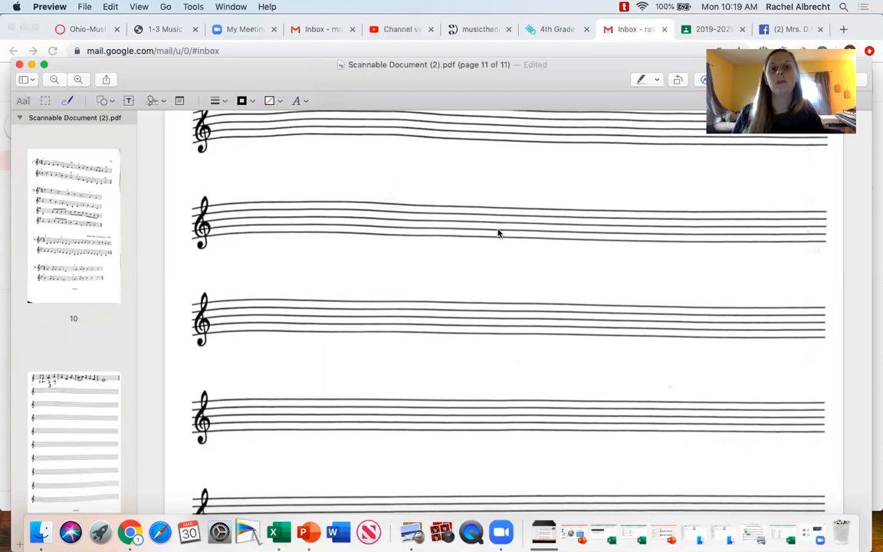
mouse_move(463, 213)
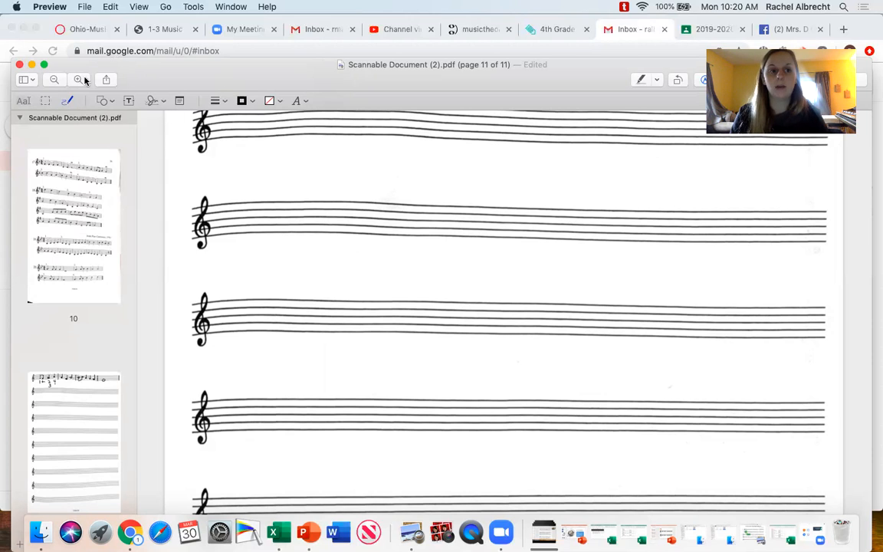
mouse_move(258, 228)
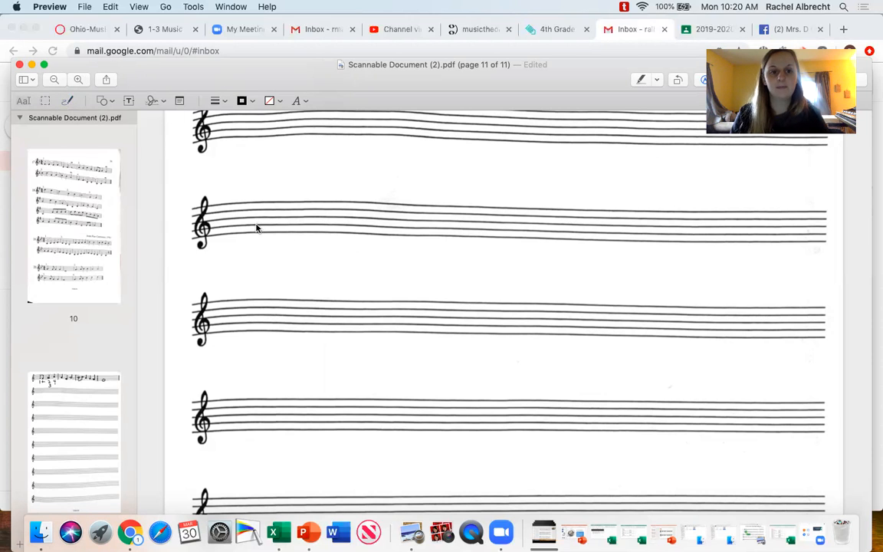
mouse_move(285, 233)
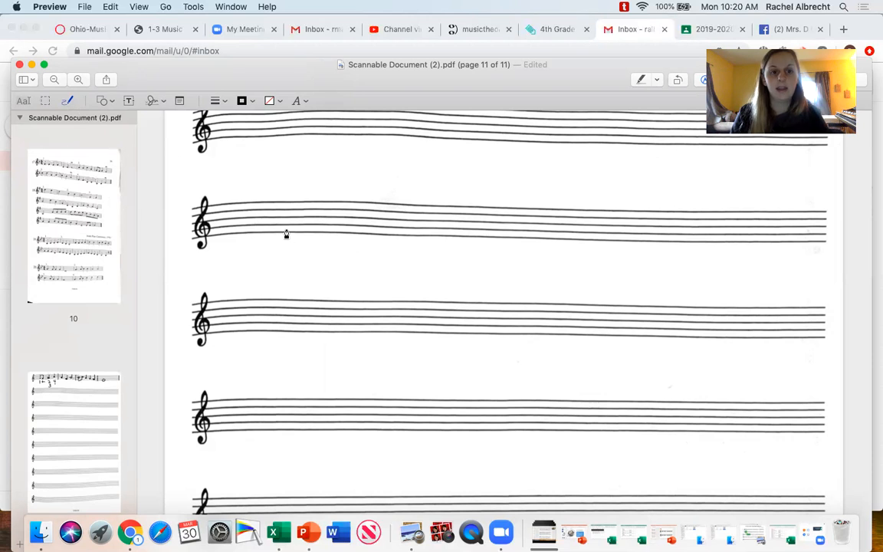
mouse_move(261, 232)
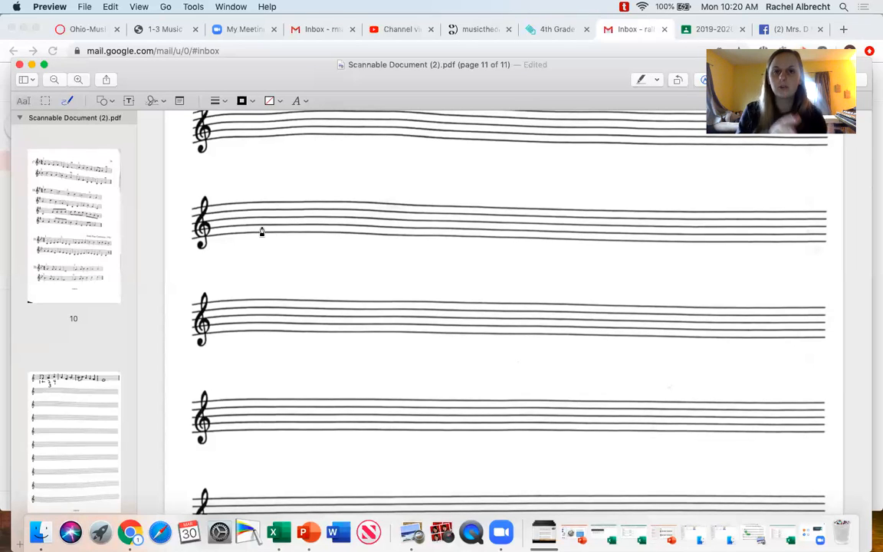
mouse_move(233, 236)
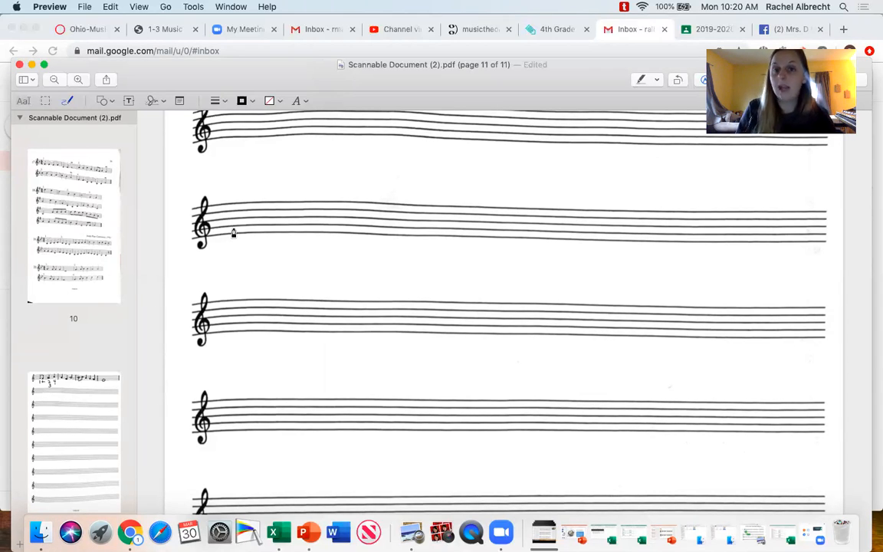
mouse_move(236, 236)
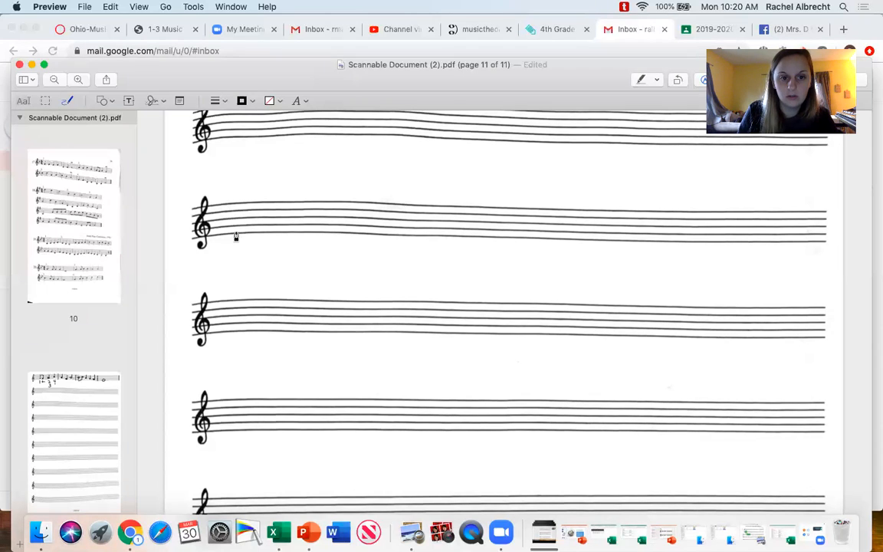
Step: Sketch two filled noteheads with stems after the treble clef and begin a third notehead
left_click(233, 234)
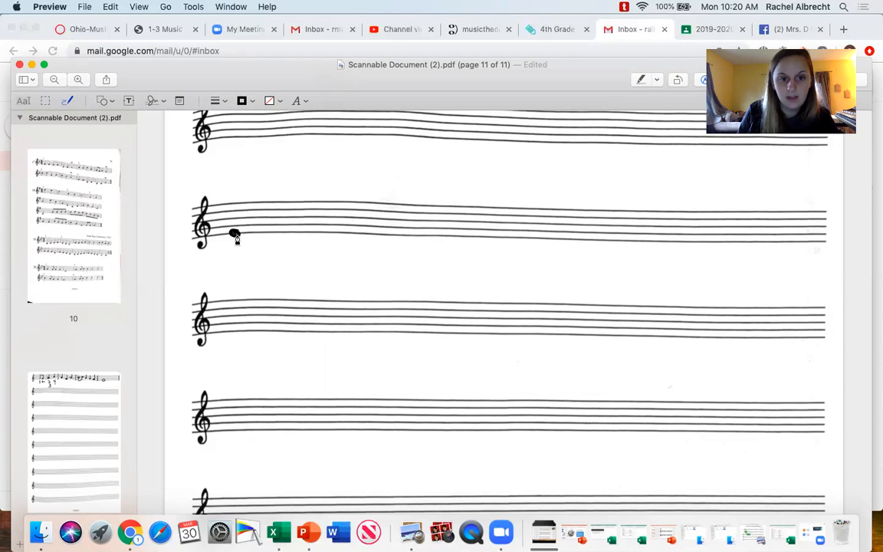
left_click(240, 222)
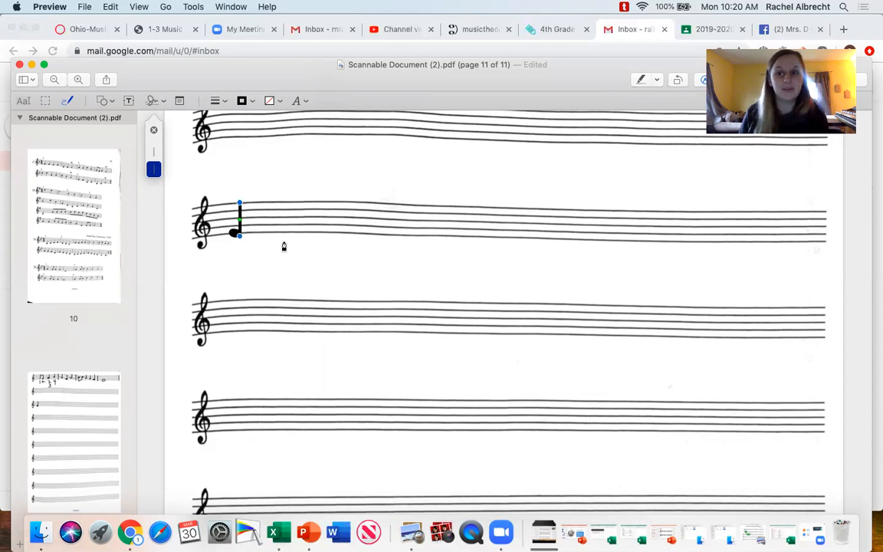
mouse_move(266, 237)
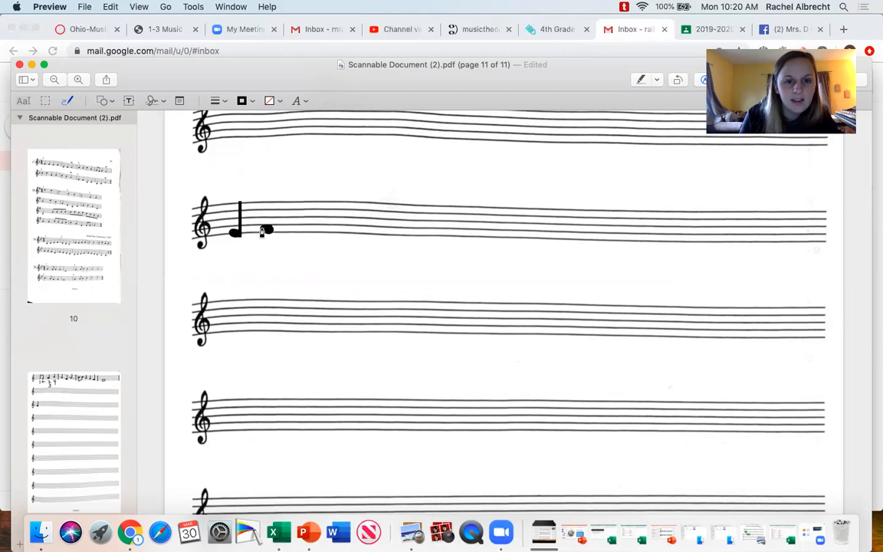
left_click(268, 227)
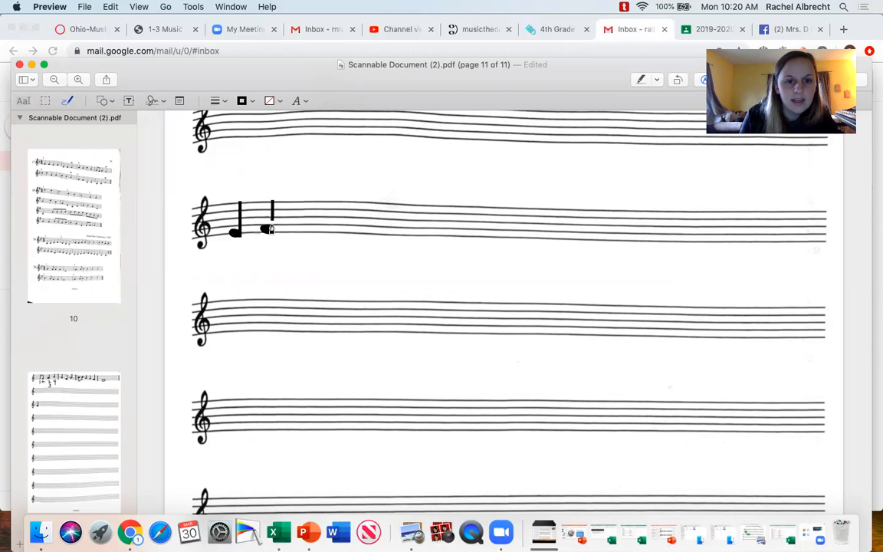
left_click(270, 230)
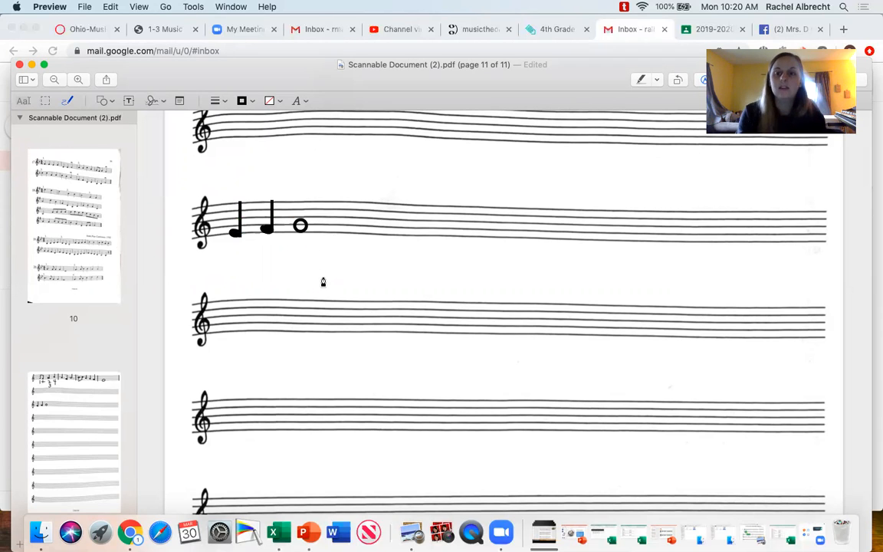
mouse_move(315, 260)
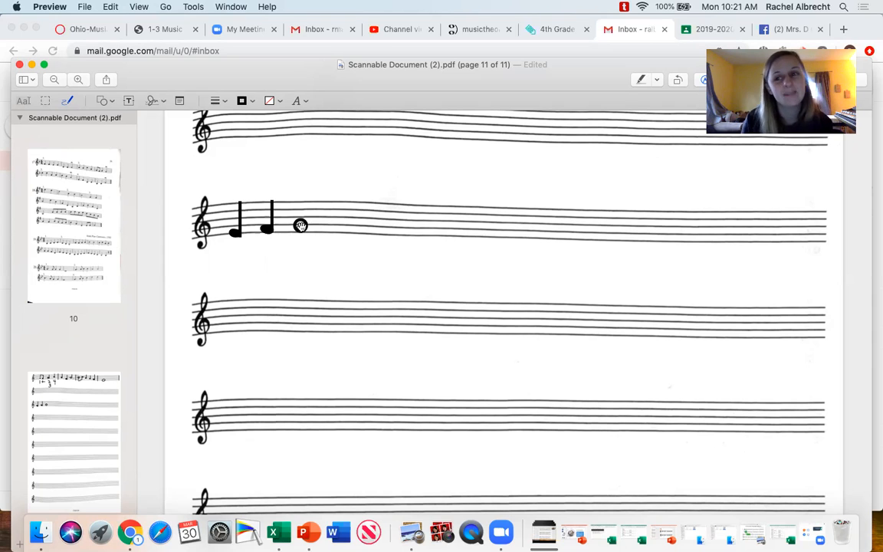
Step: Fill in the third notehead so the open half note becomes a quarter note
left_click(300, 224)
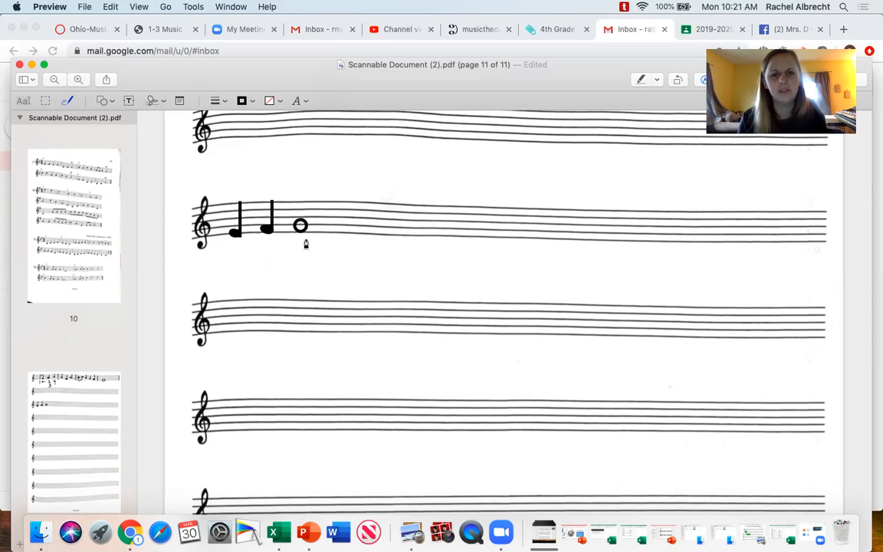
left_click(300, 224)
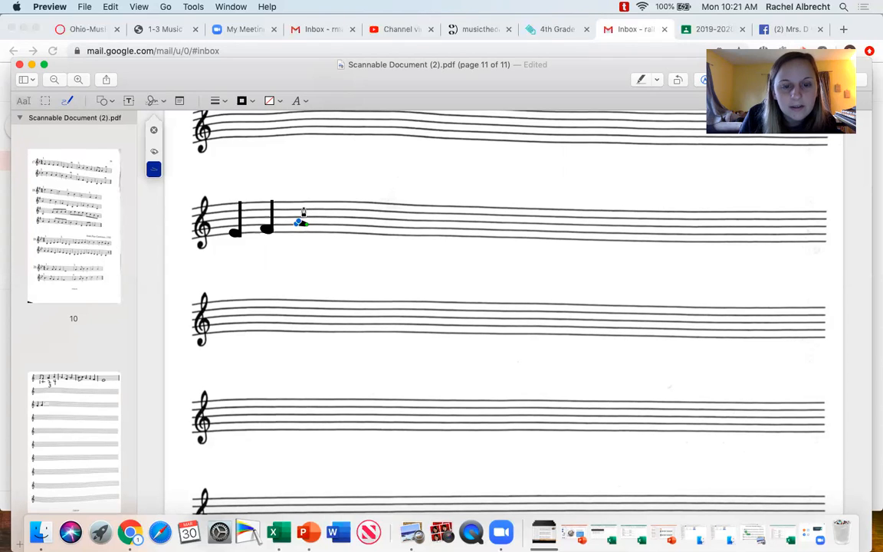
left_click(304, 222)
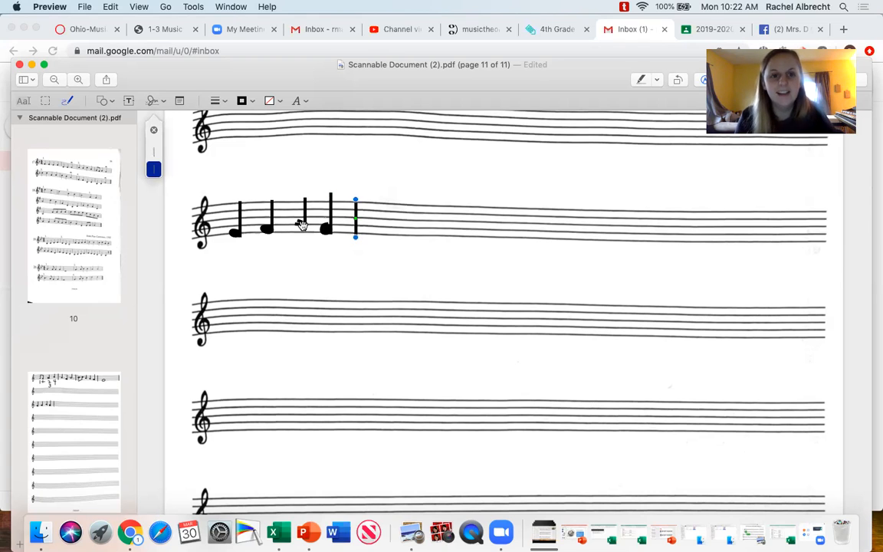
mouse_move(334, 288)
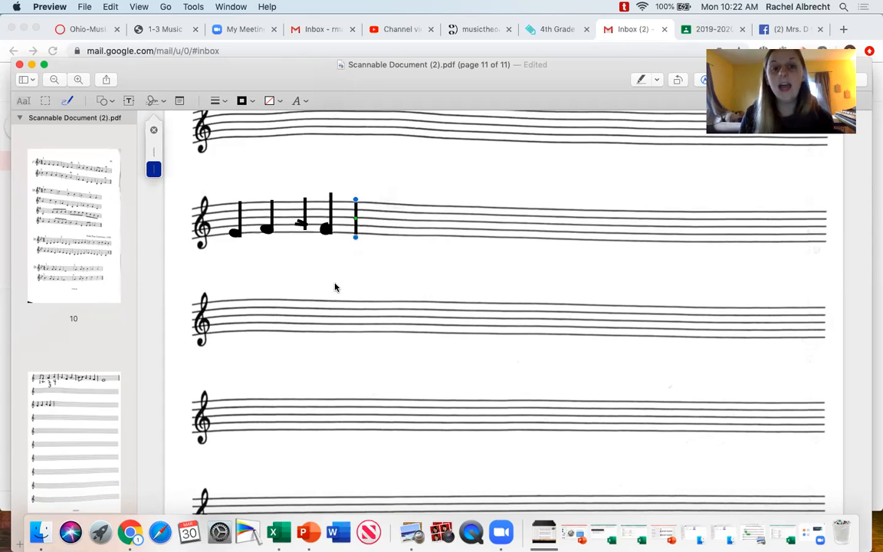
mouse_move(408, 288)
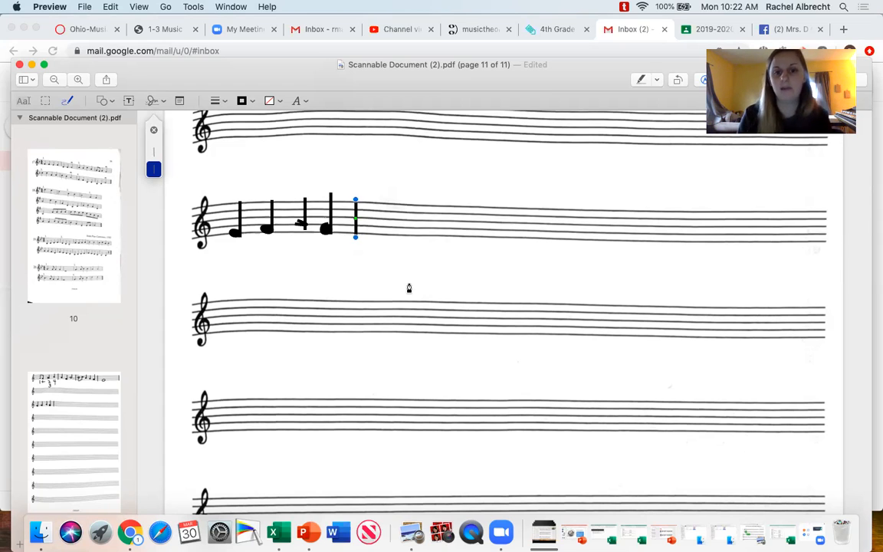
mouse_move(374, 253)
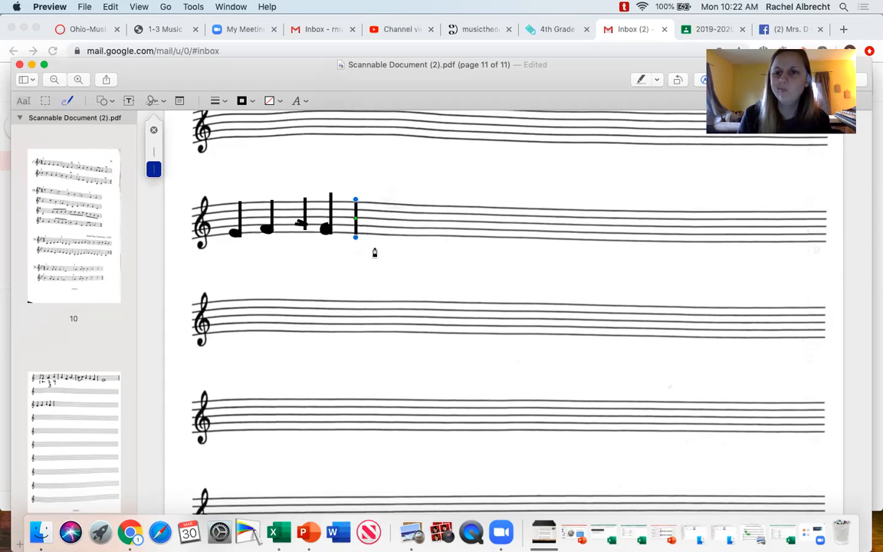
mouse_move(371, 247)
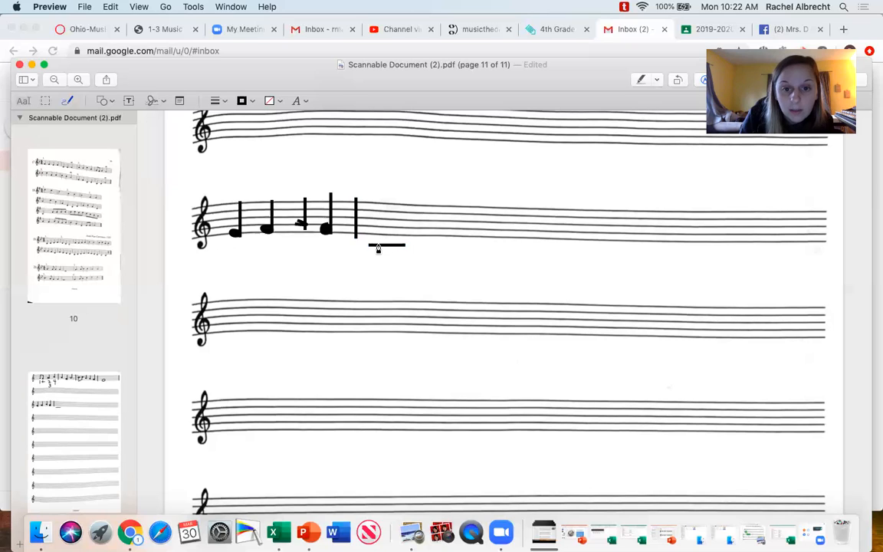
Step: Sketch a ledger-line note below the staff on middle C, then the next ascending note
left_click(383, 245)
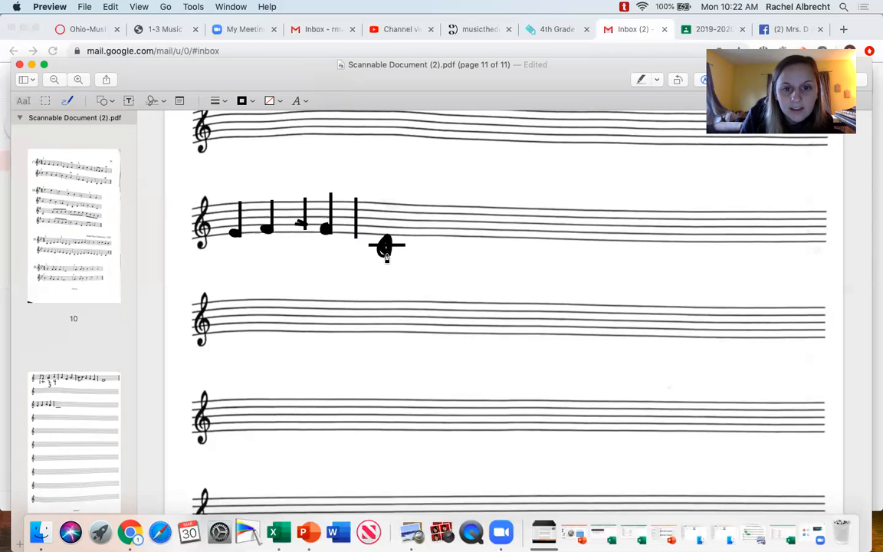
mouse_move(386, 249)
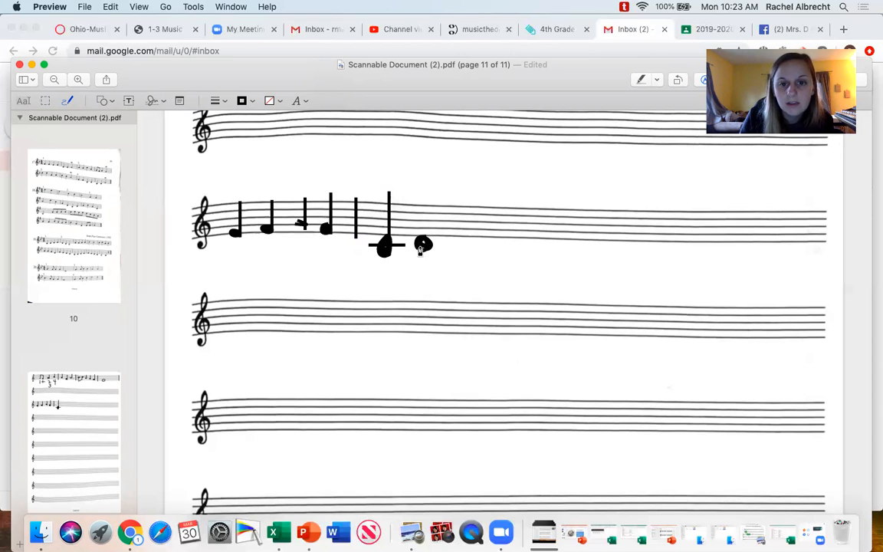
left_click(423, 244)
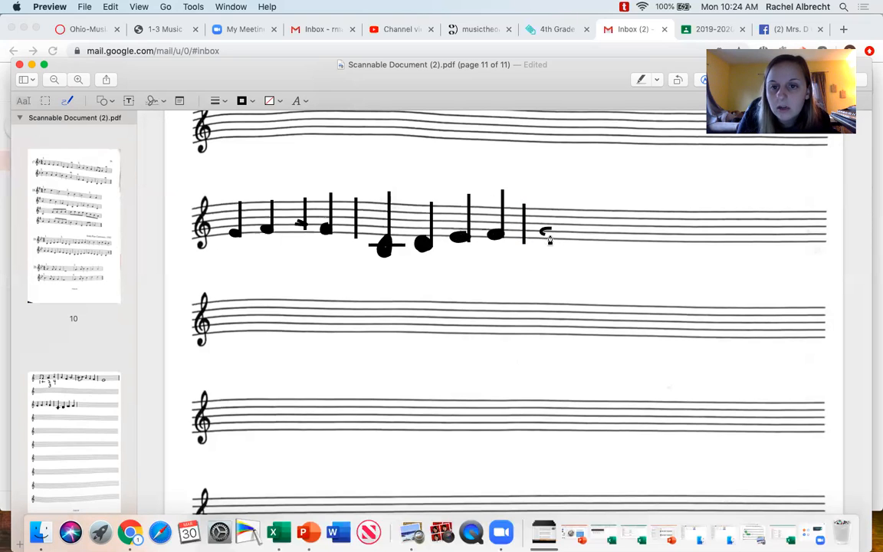
Step: Sketch filled noteheads with stems for the third measure after the second bar line
left_click(545, 233)
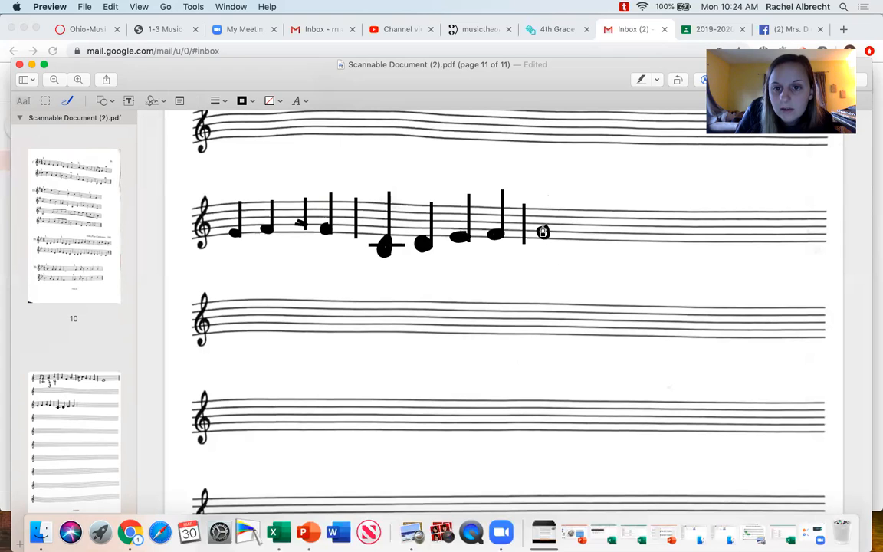
mouse_move(541, 232)
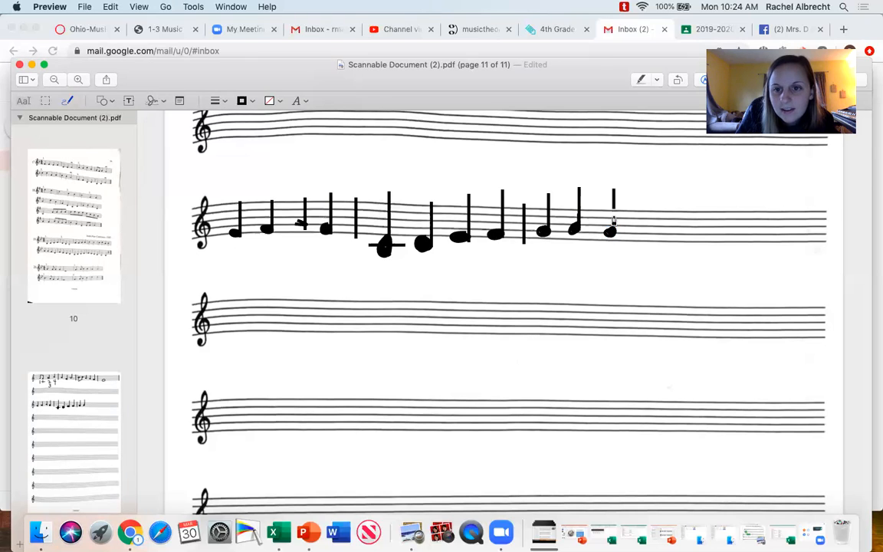
left_click(612, 233)
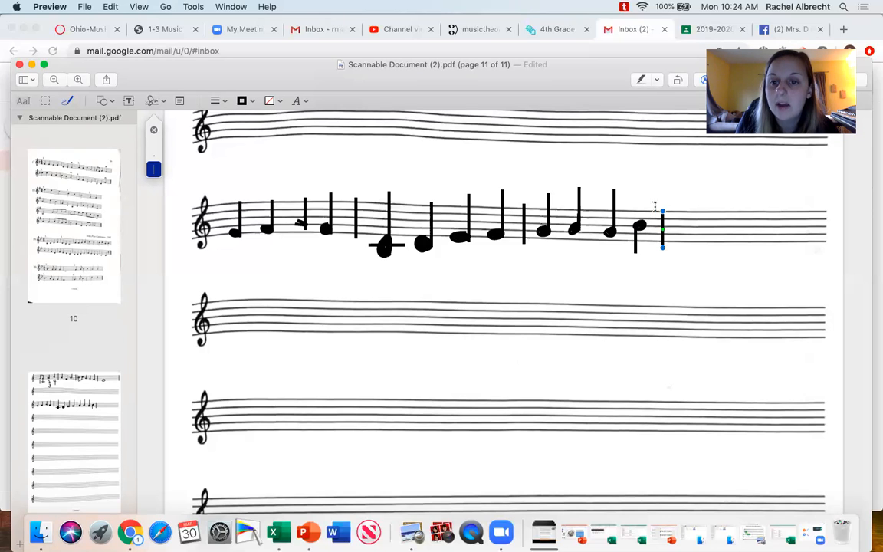
mouse_move(638, 272)
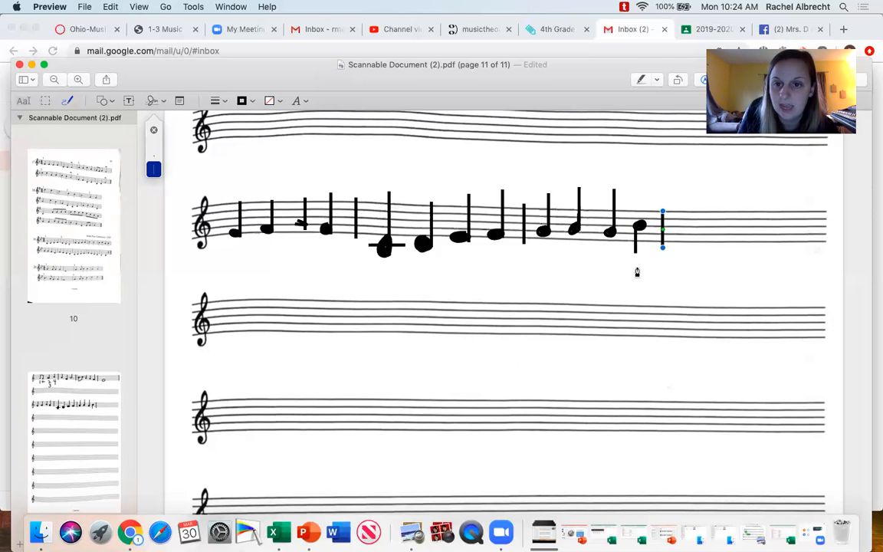
mouse_move(638, 269)
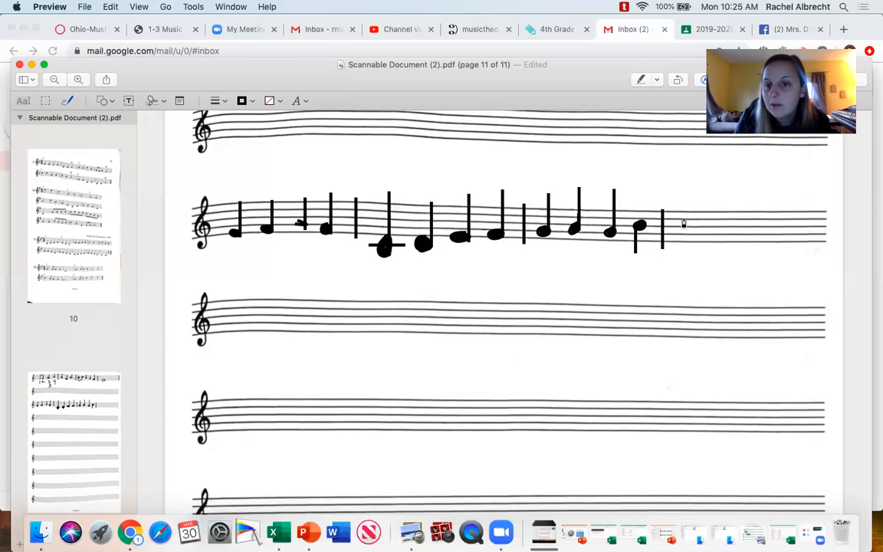
mouse_move(682, 223)
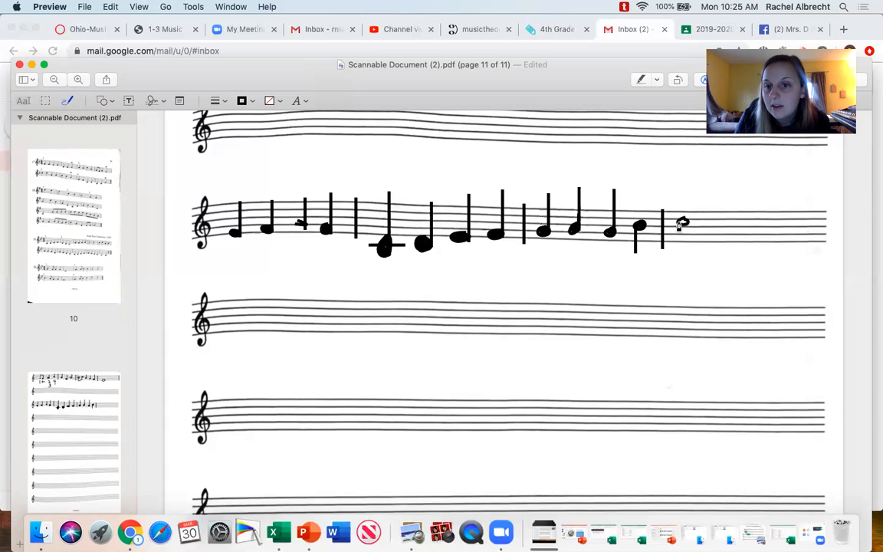
mouse_move(681, 223)
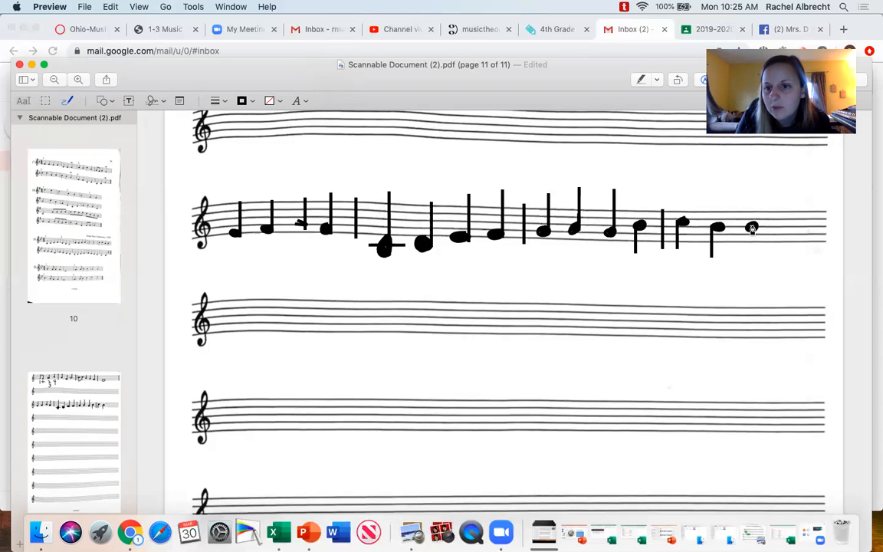
Step: Sketch a quarter note into the fourth measure after the third bar line
left_click(751, 227)
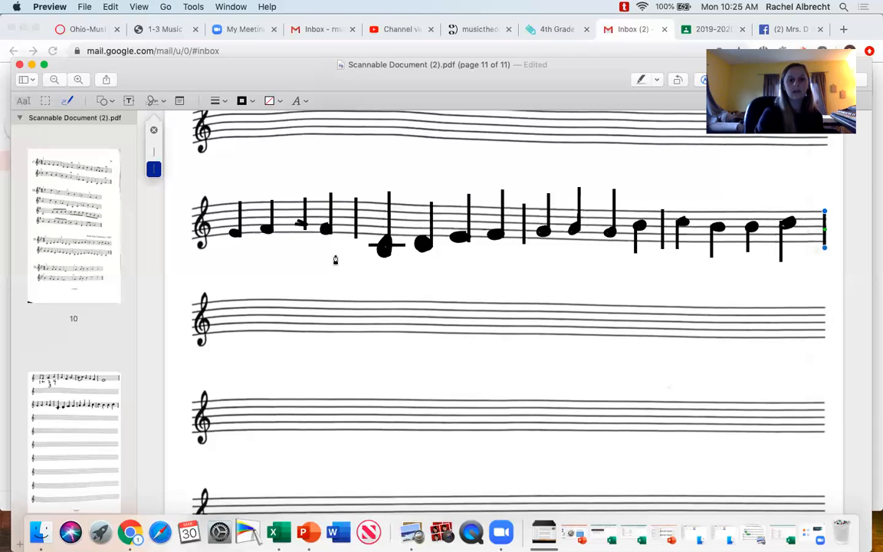
mouse_move(236, 236)
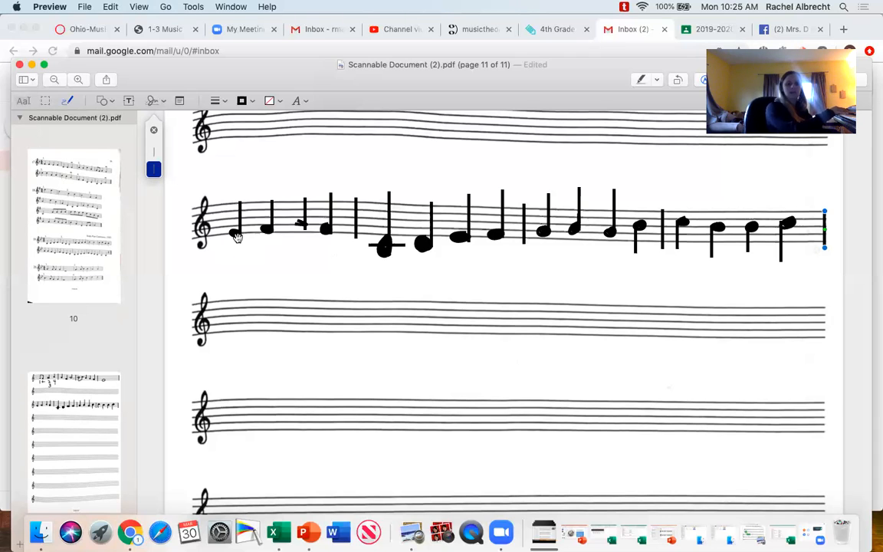